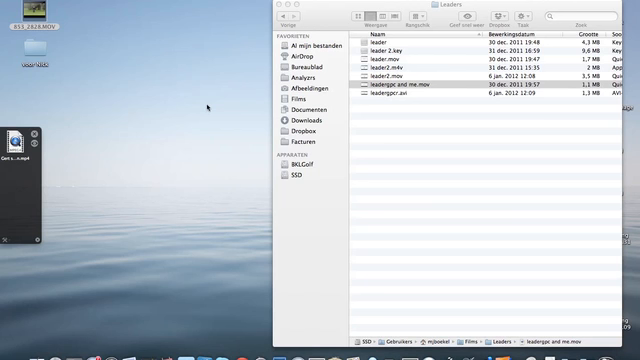
{"action": "mouse_move", "coordinate": [387, 88]}
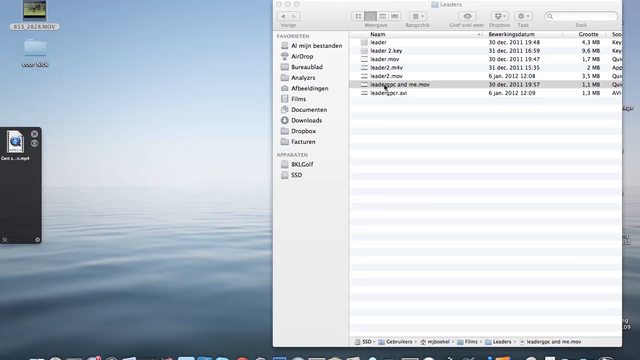
{"action": "mouse_move", "coordinate": [228, 93]}
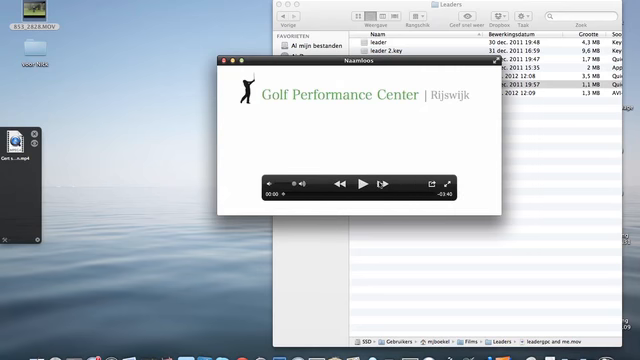
Play the joined movie through its Golf Performance Center leader, then pause it
{"action": "left_click", "coordinate": [367, 183]}
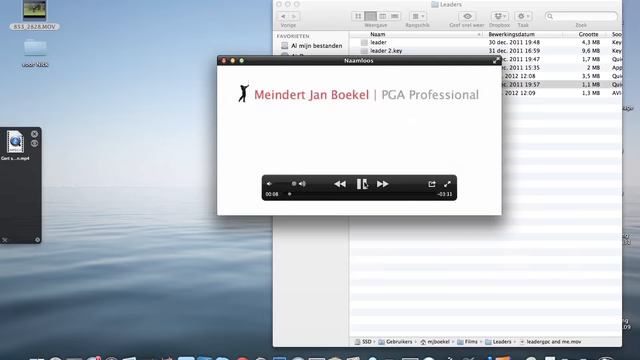
{"action": "left_click", "coordinate": [366, 184]}
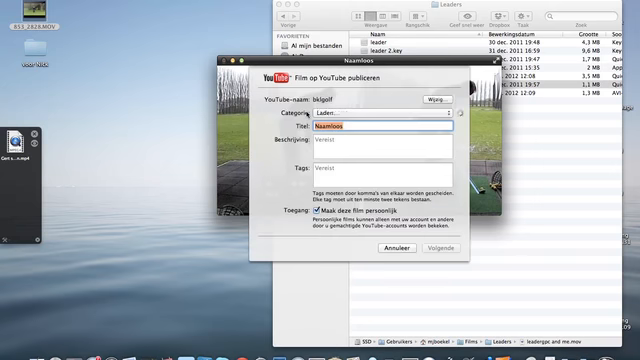
Replace the Naamloos title with "Gert" in the YouTube form and move to Beschrijving
{"action": "left_click", "coordinate": [380, 114]}
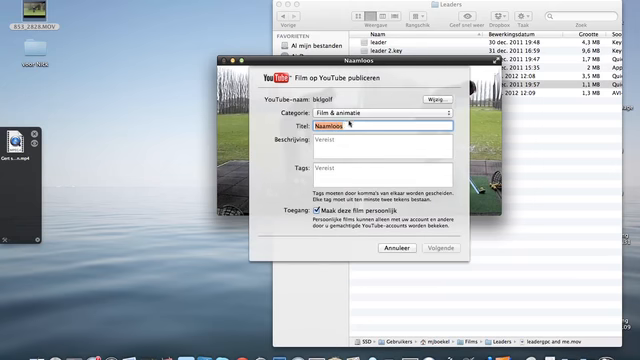
{"action": "type", "text": "Cert"}
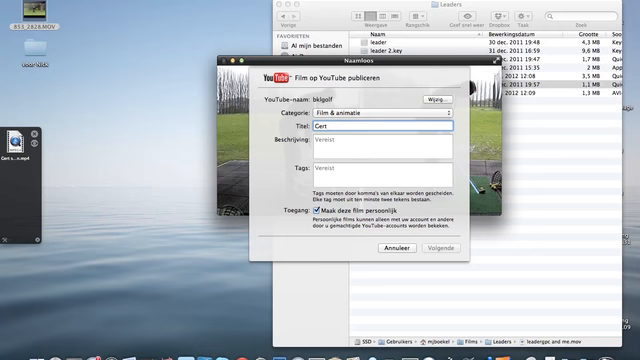
{"action": "left_click", "coordinate": [385, 145]}
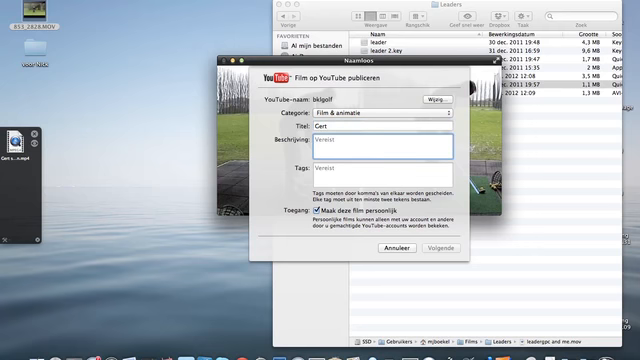